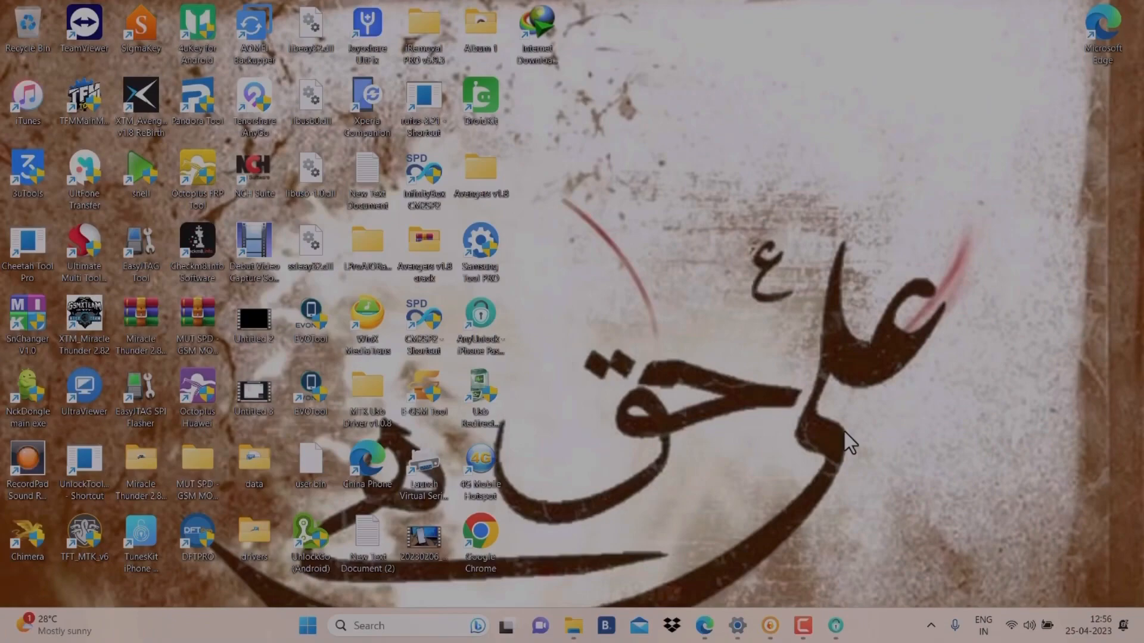
mouse_move(737, 635)
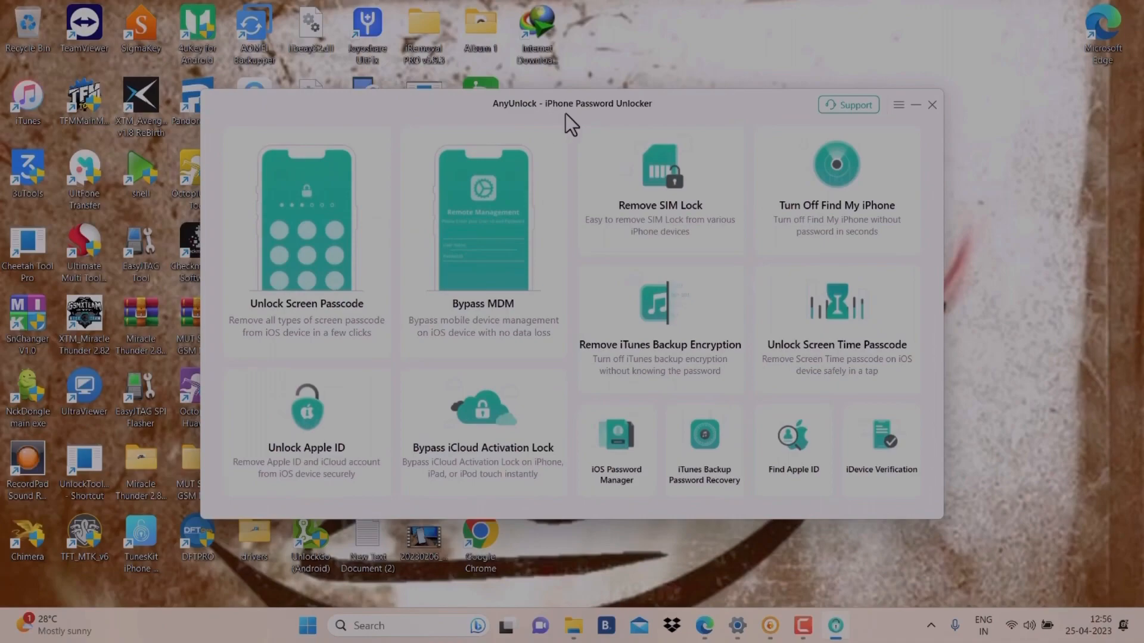
mouse_move(583, 121)
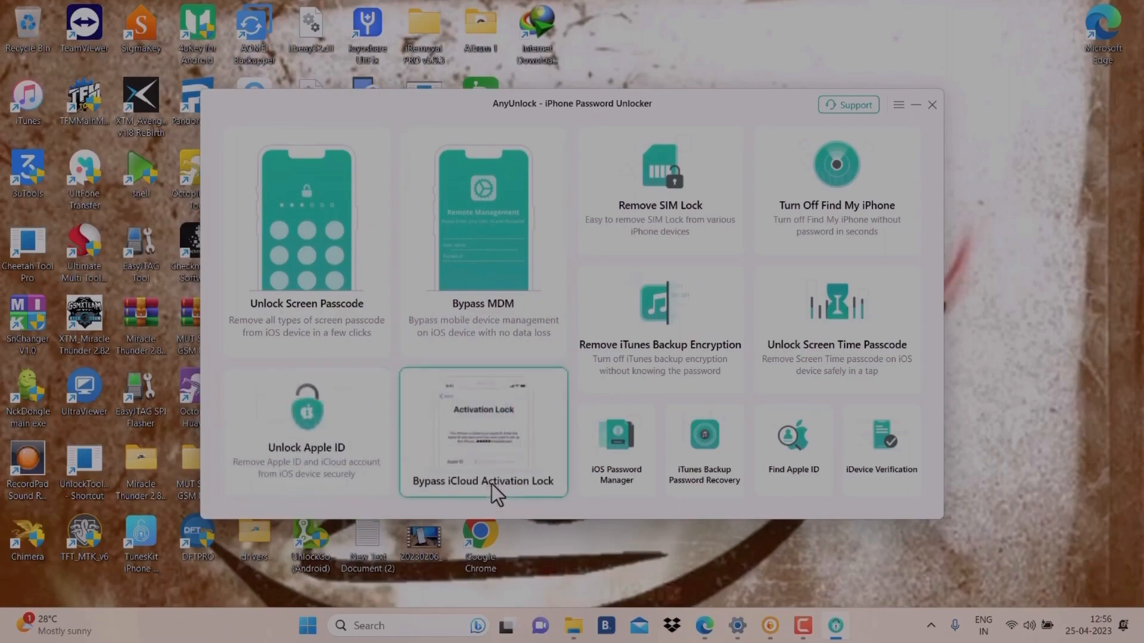
mouse_move(663, 541)
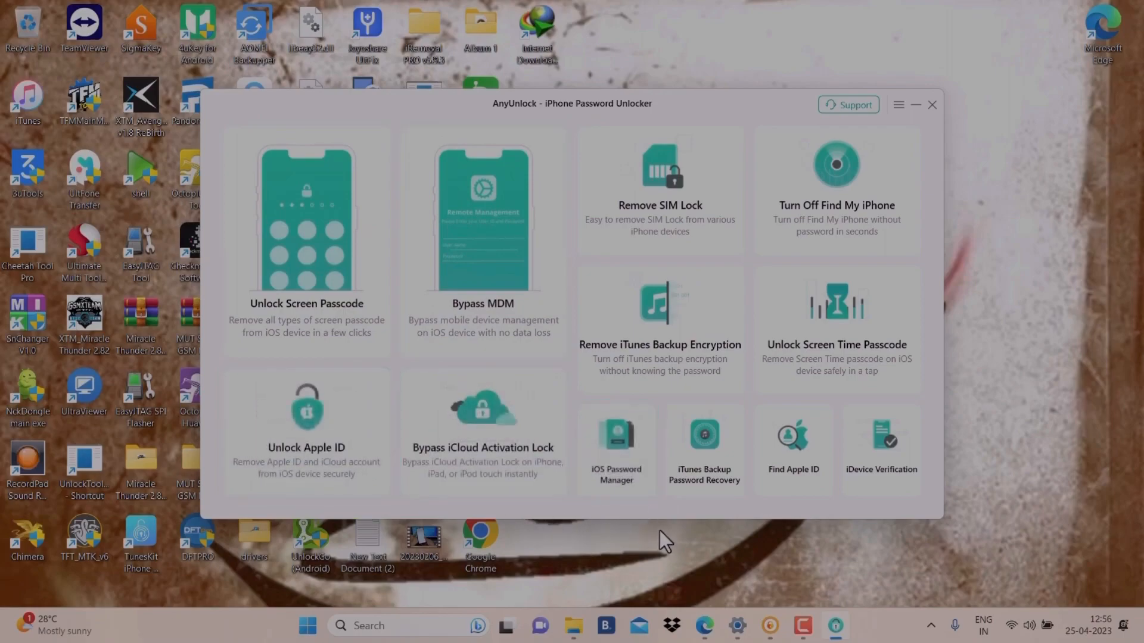
mouse_move(659, 329)
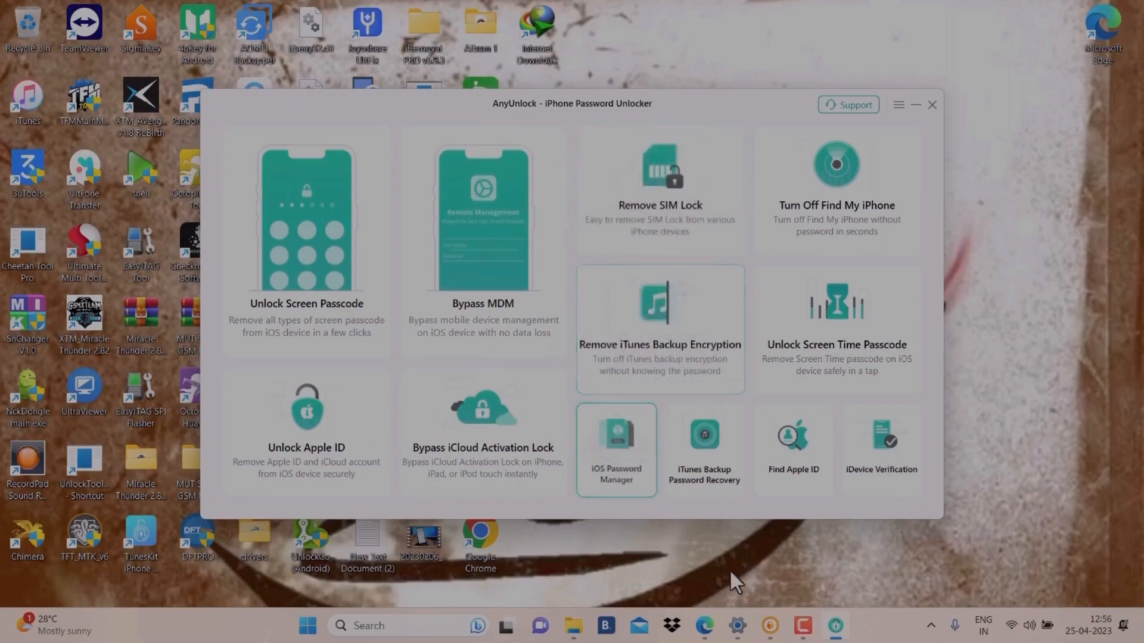
mouse_move(525, 422)
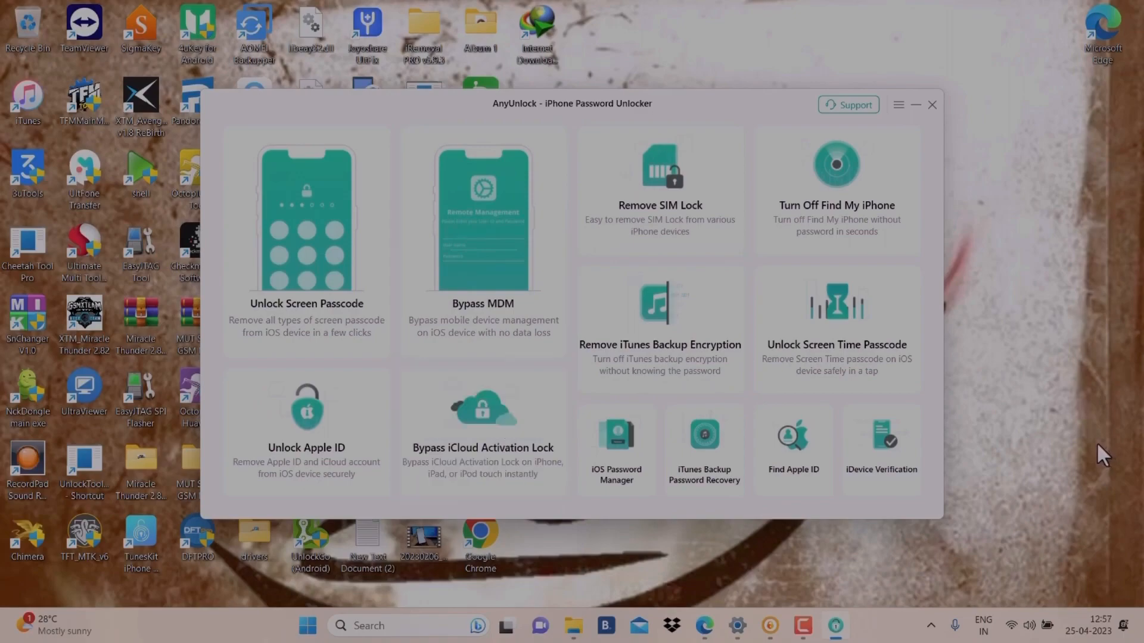
mouse_move(1049, 470)
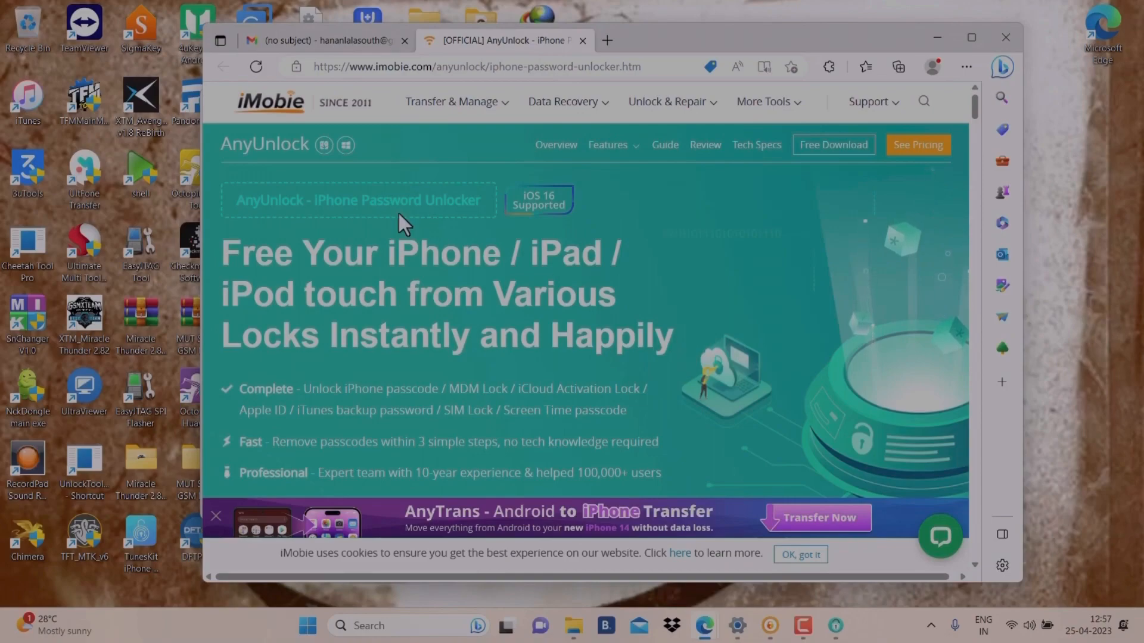
mouse_move(310, 296)
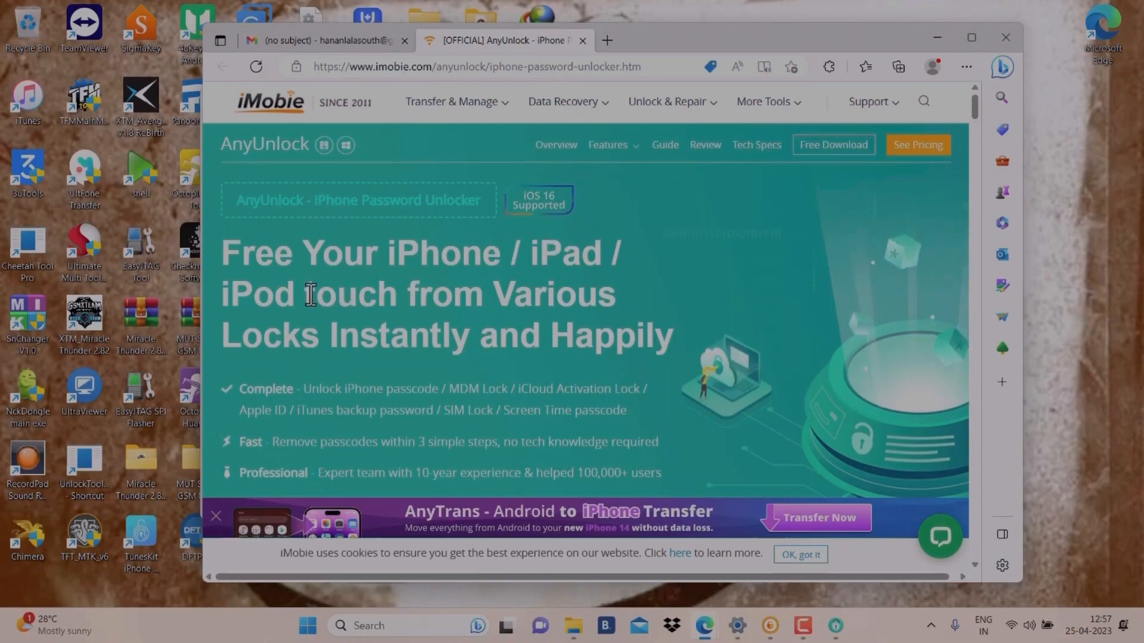
Reach the AnyUnlock download and pricing section and go to See Pricing
scroll("down", 3)
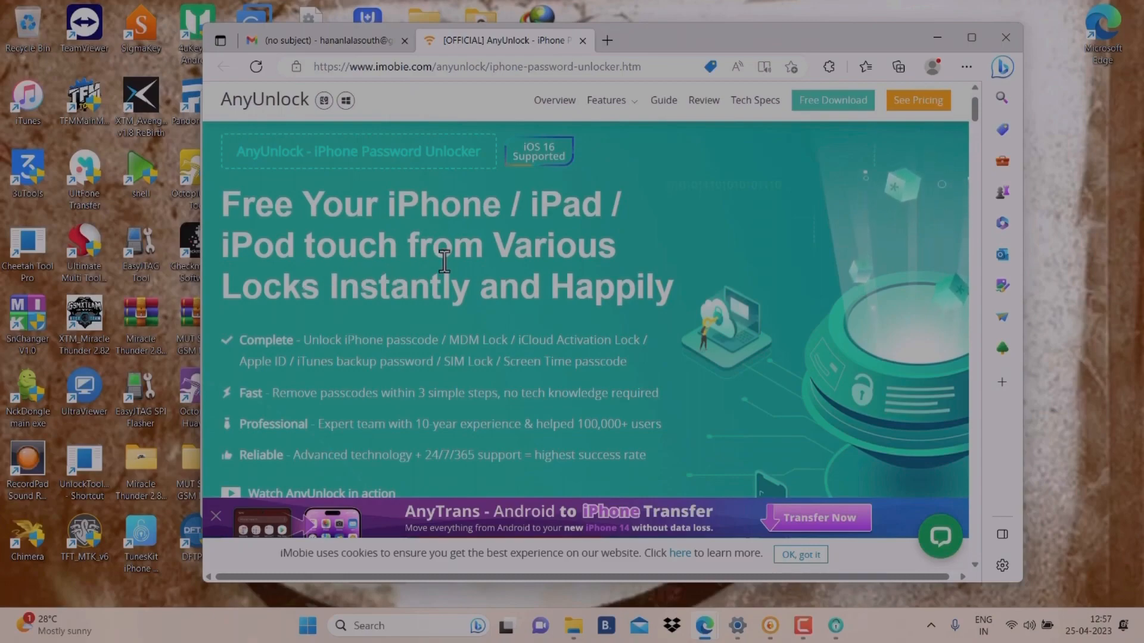
mouse_move(486, 266)
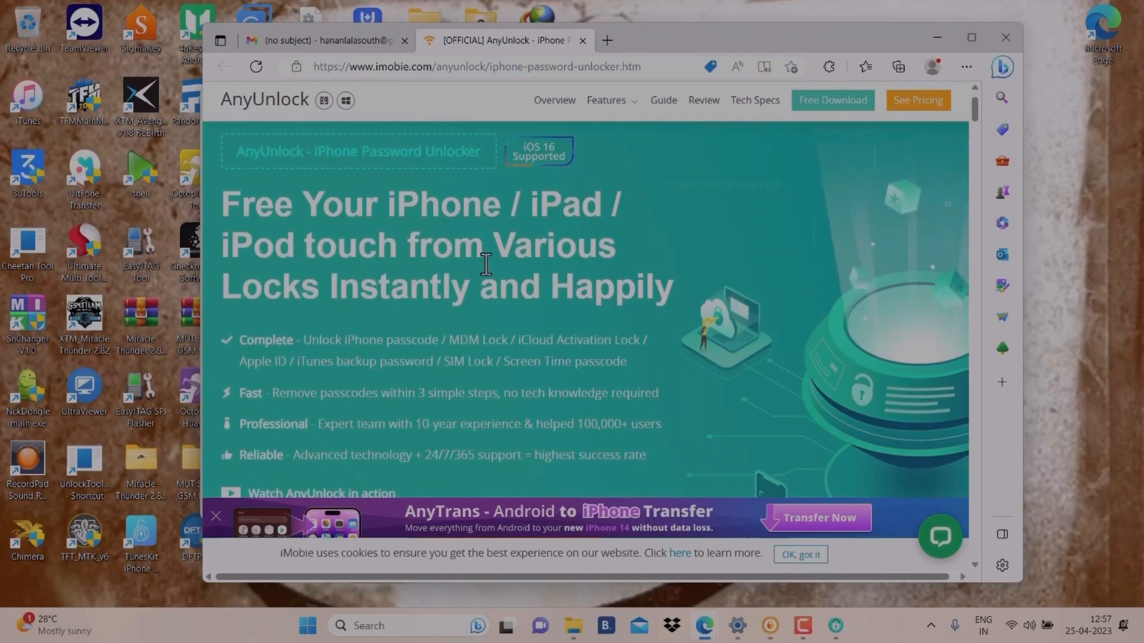
mouse_move(541, 305)
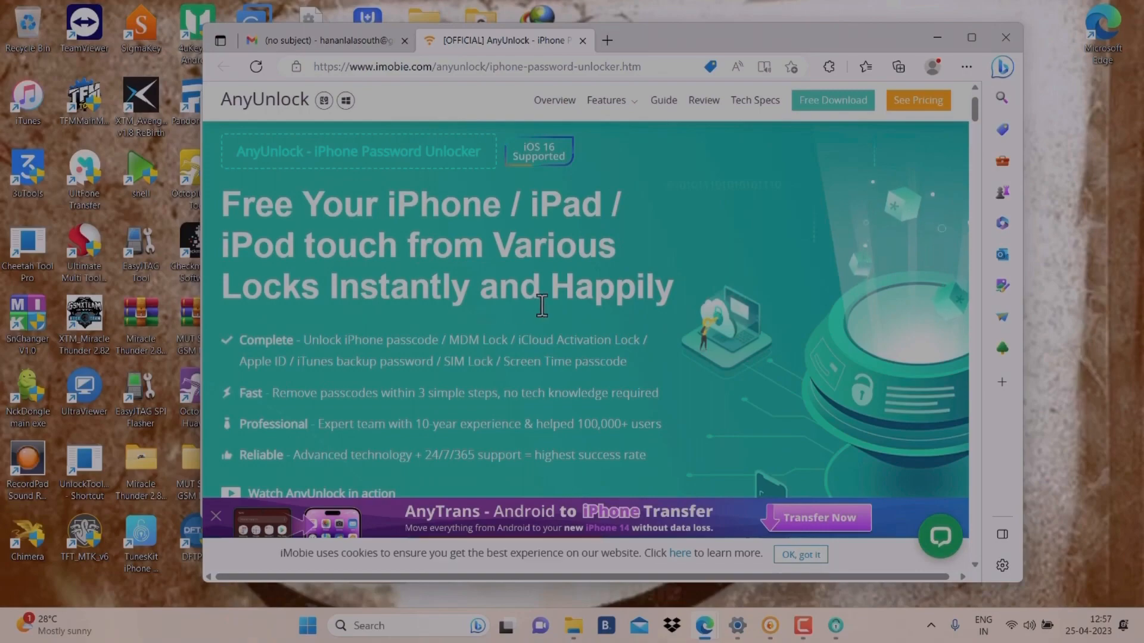
mouse_move(518, 330)
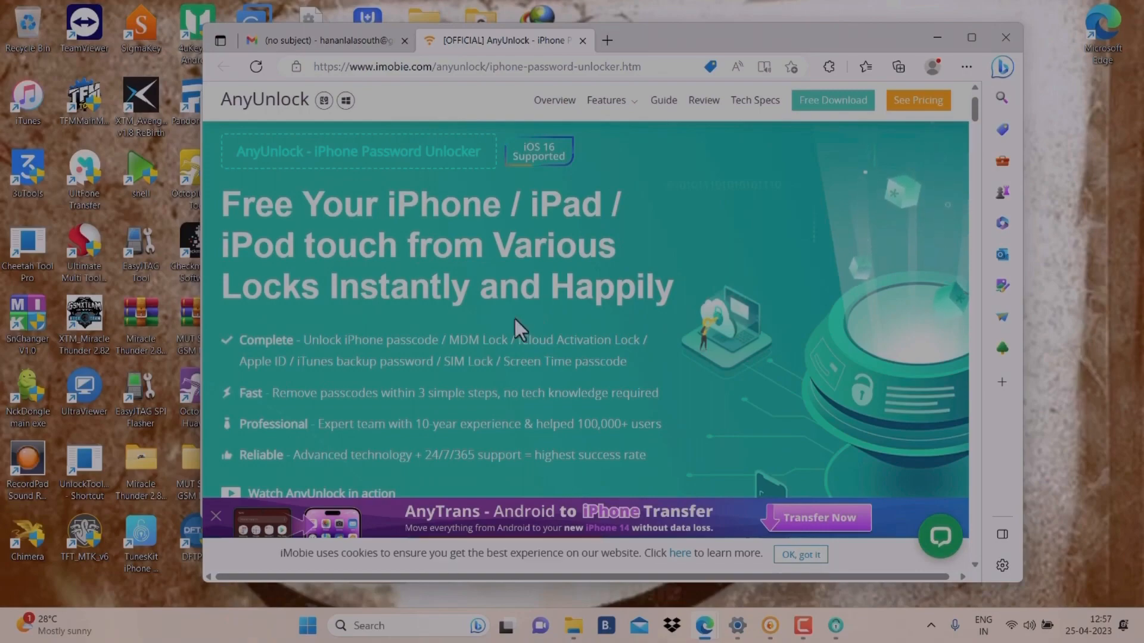
scroll("down", 3)
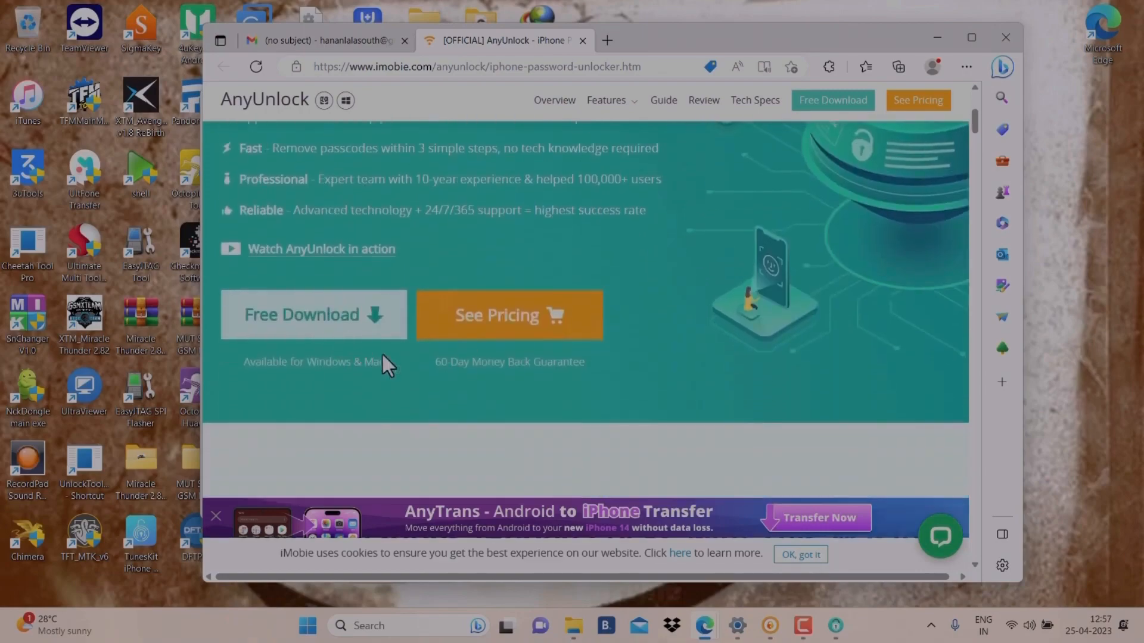
mouse_move(474, 357)
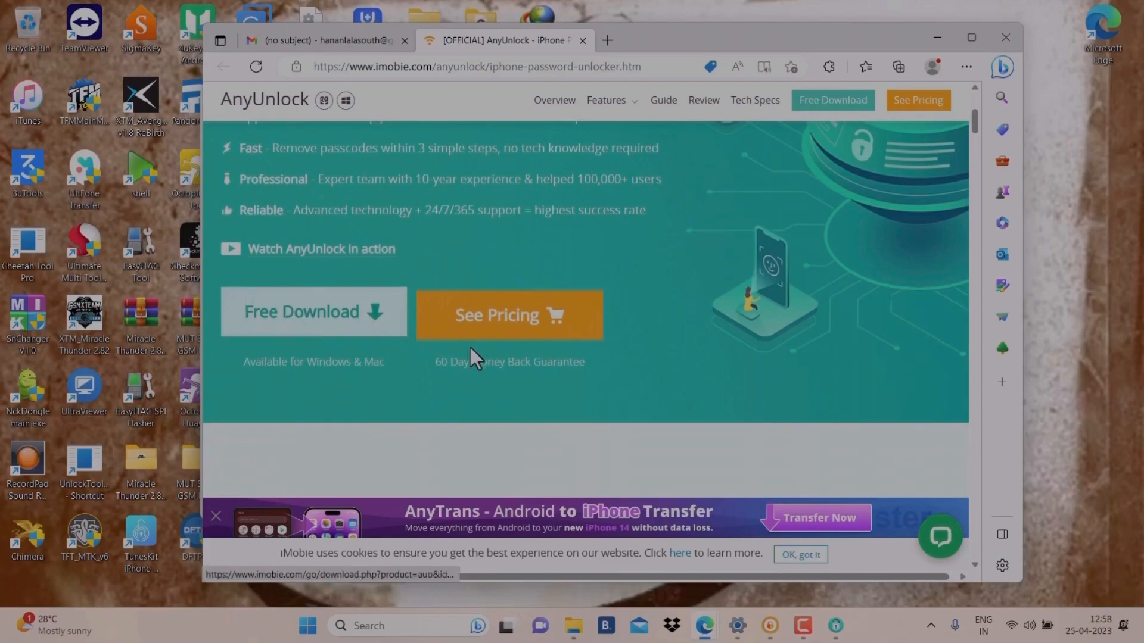
left_click(509, 315)
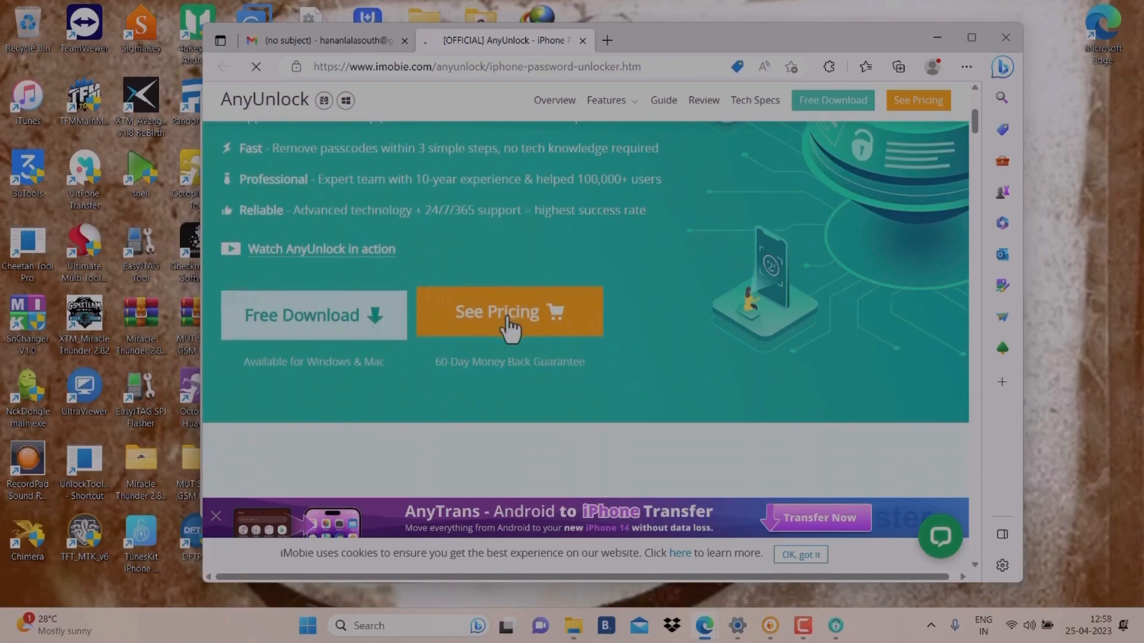
left_click(509, 311)
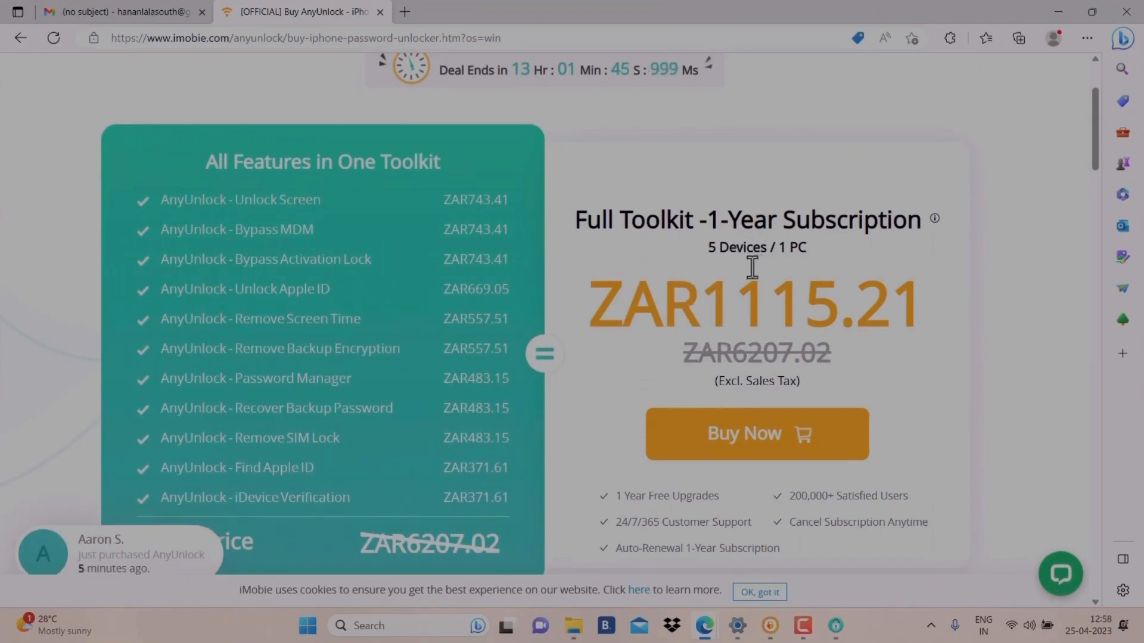
mouse_move(525, 78)
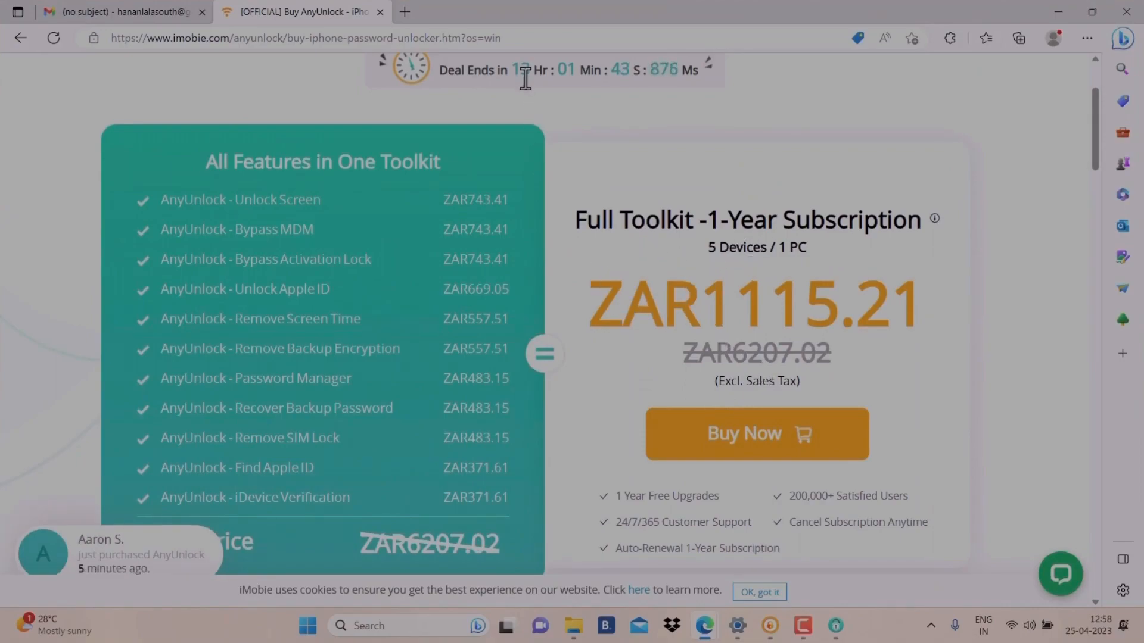
scroll("down", 3)
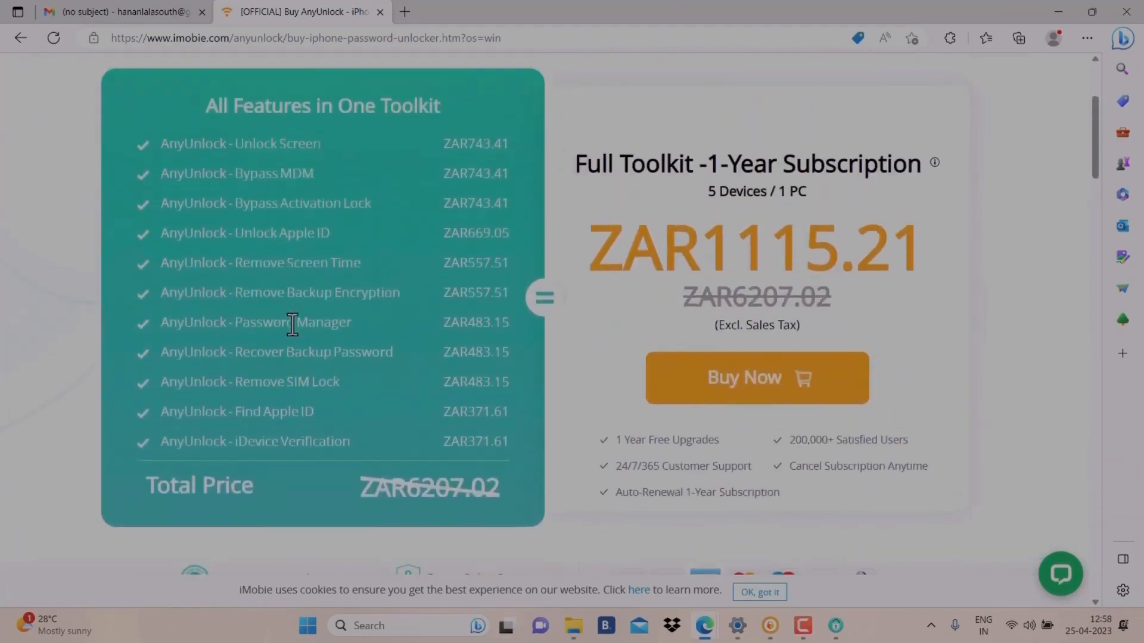
mouse_move(291, 130)
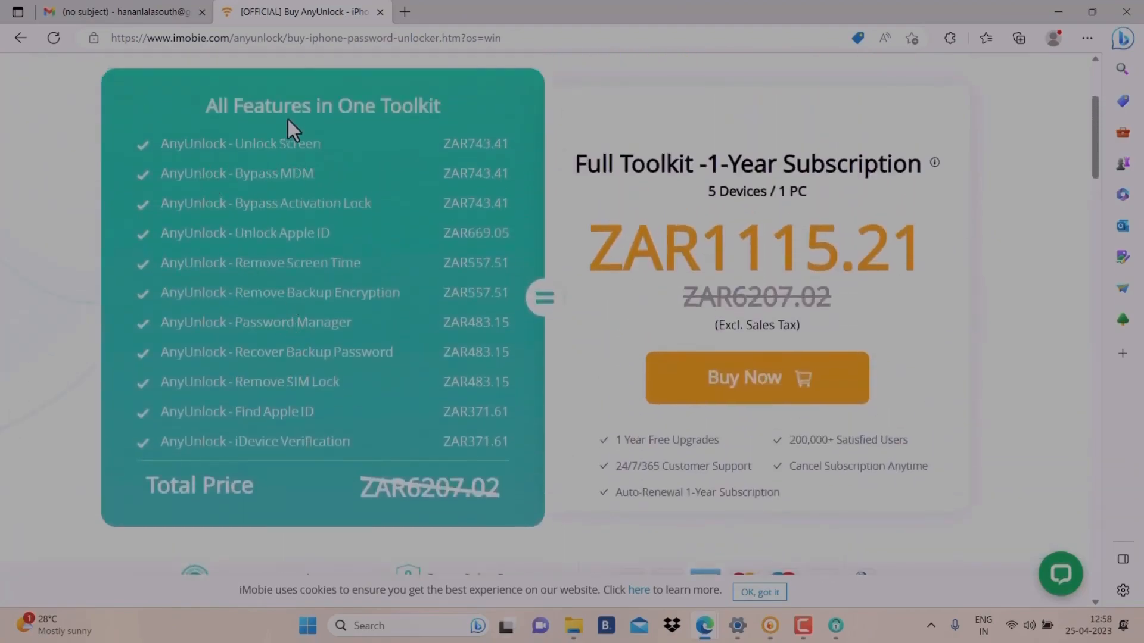
mouse_move(381, 135)
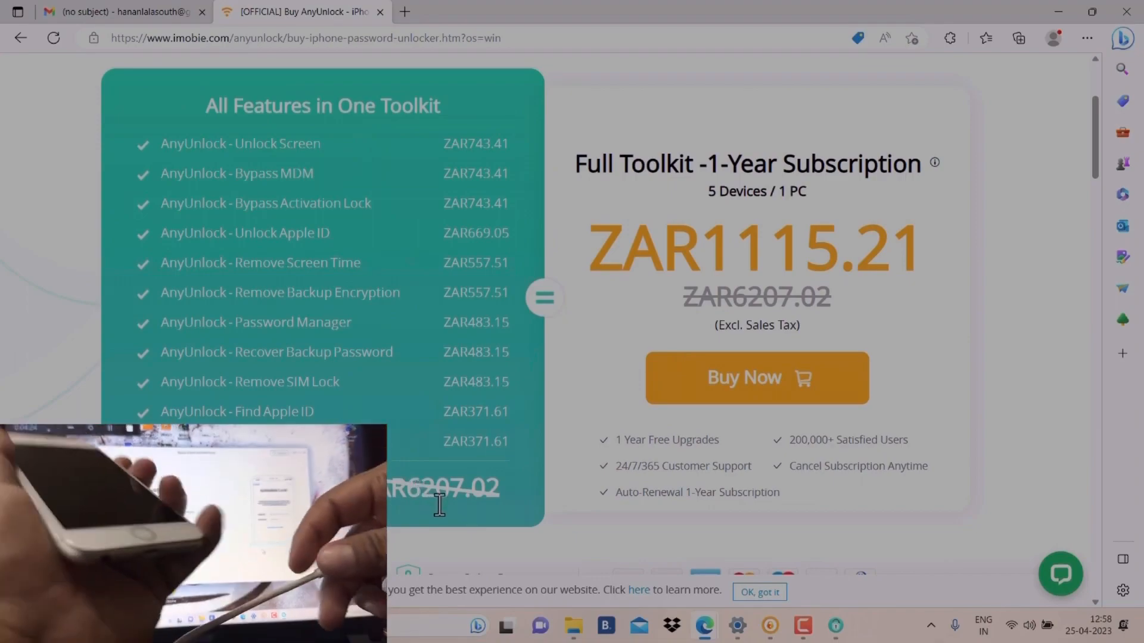
mouse_move(735, 305)
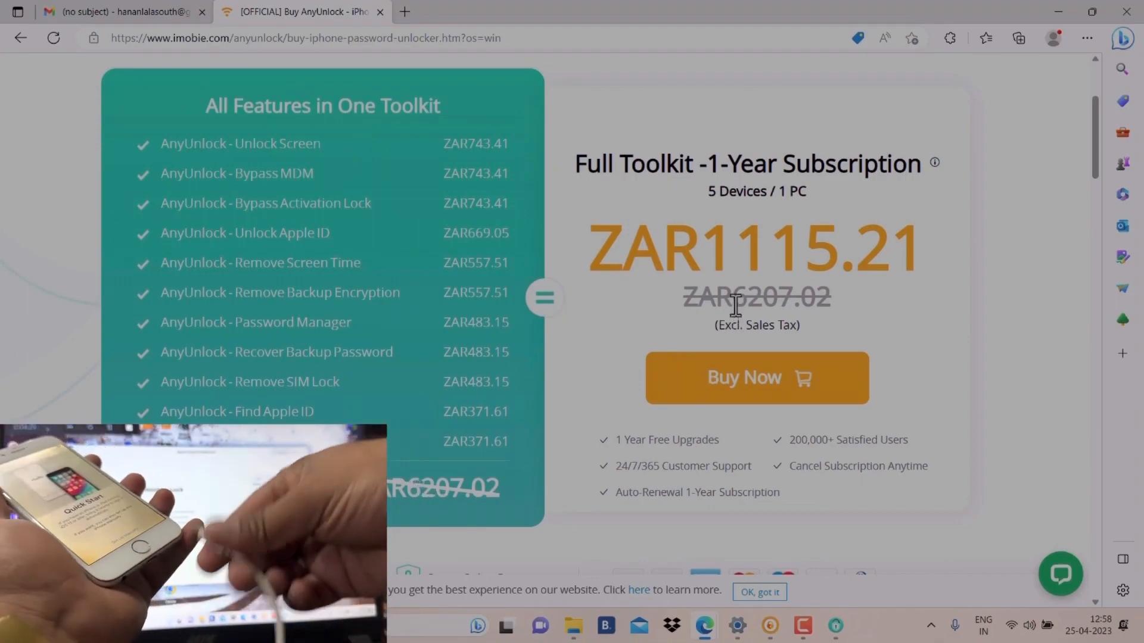
scroll("down", 3)
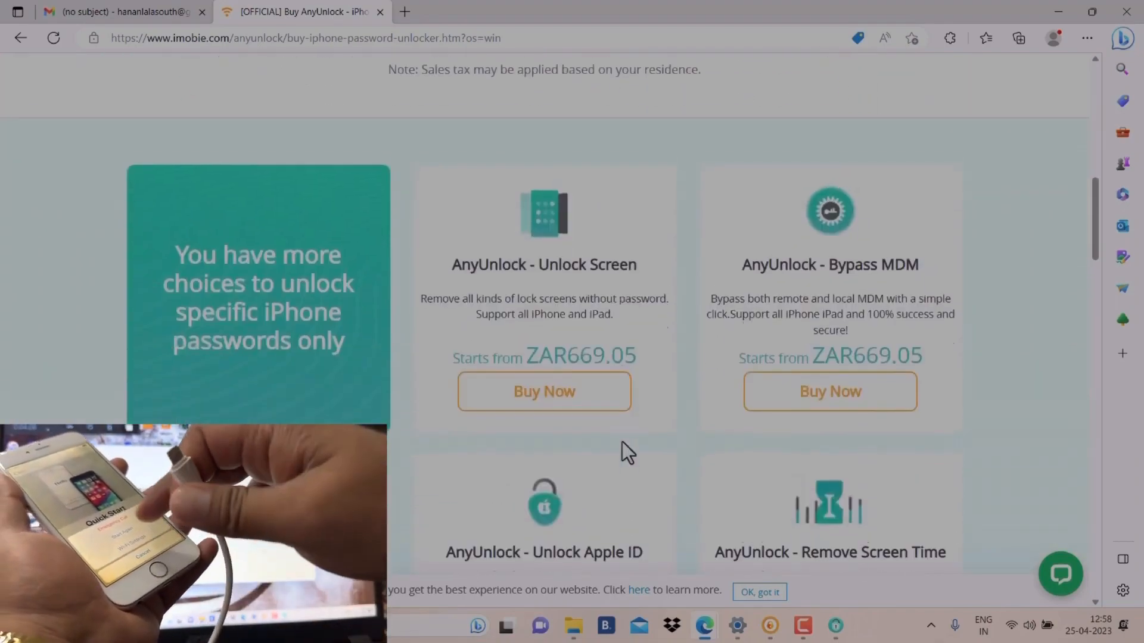
scroll("down", 3)
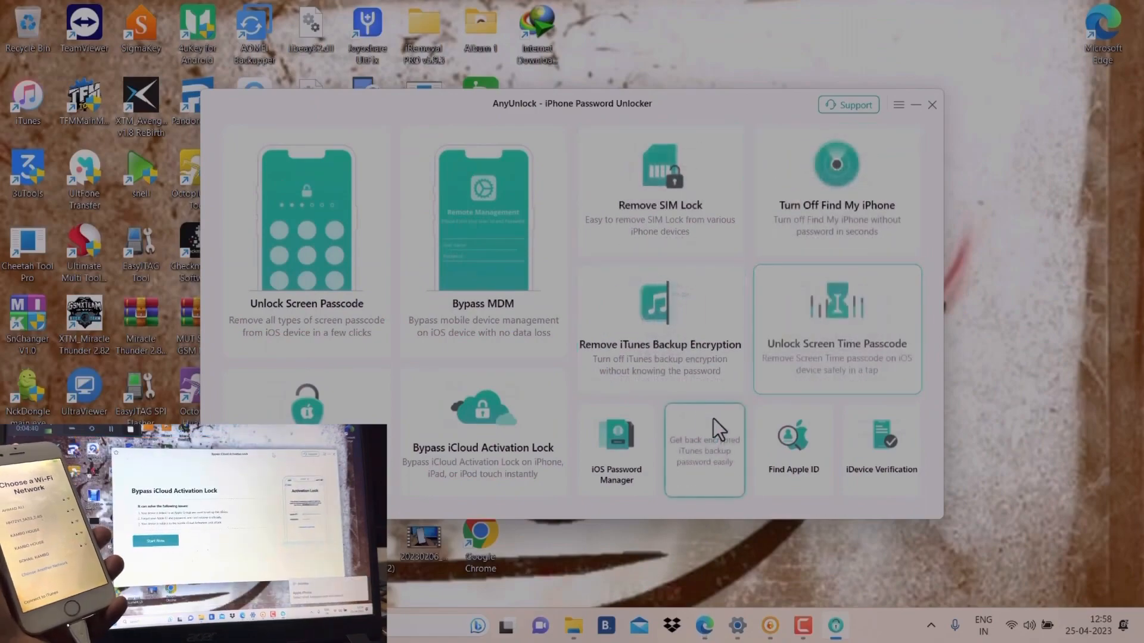
Launch the Bypass iCloud Activation Lock tool from the home screen with Start Now
left_click(482, 423)
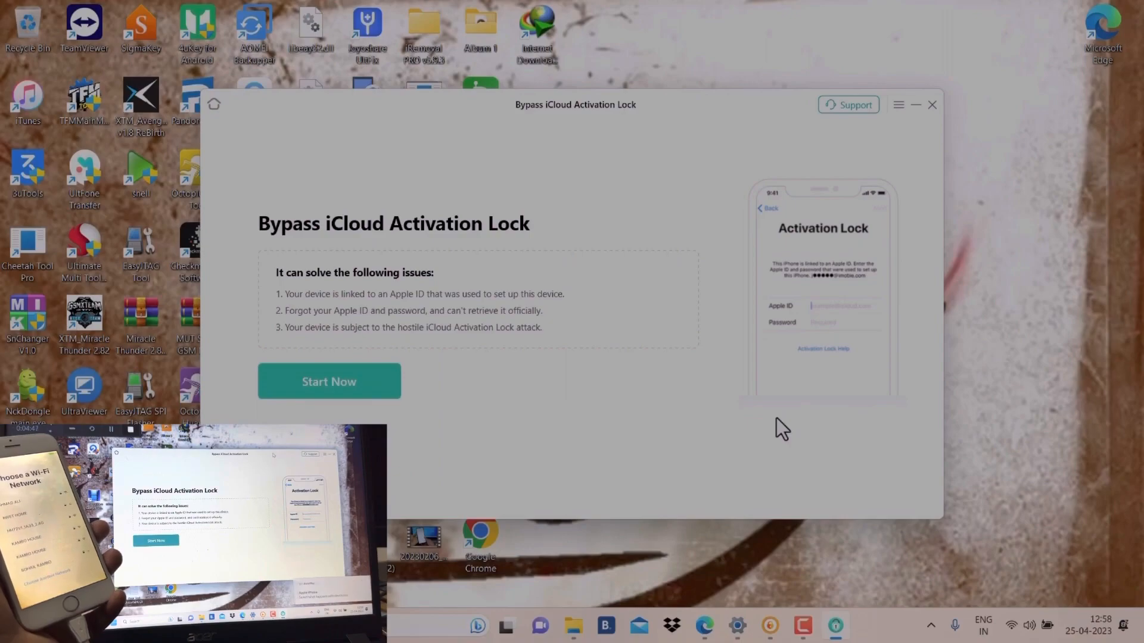
left_click(329, 382)
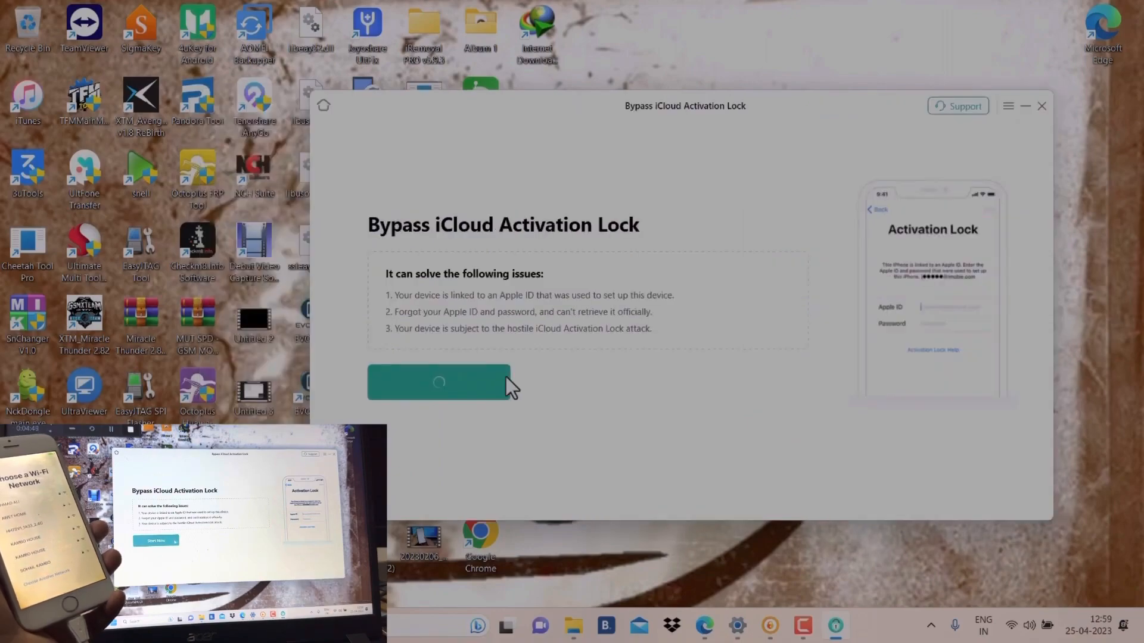
mouse_move(856, 407)
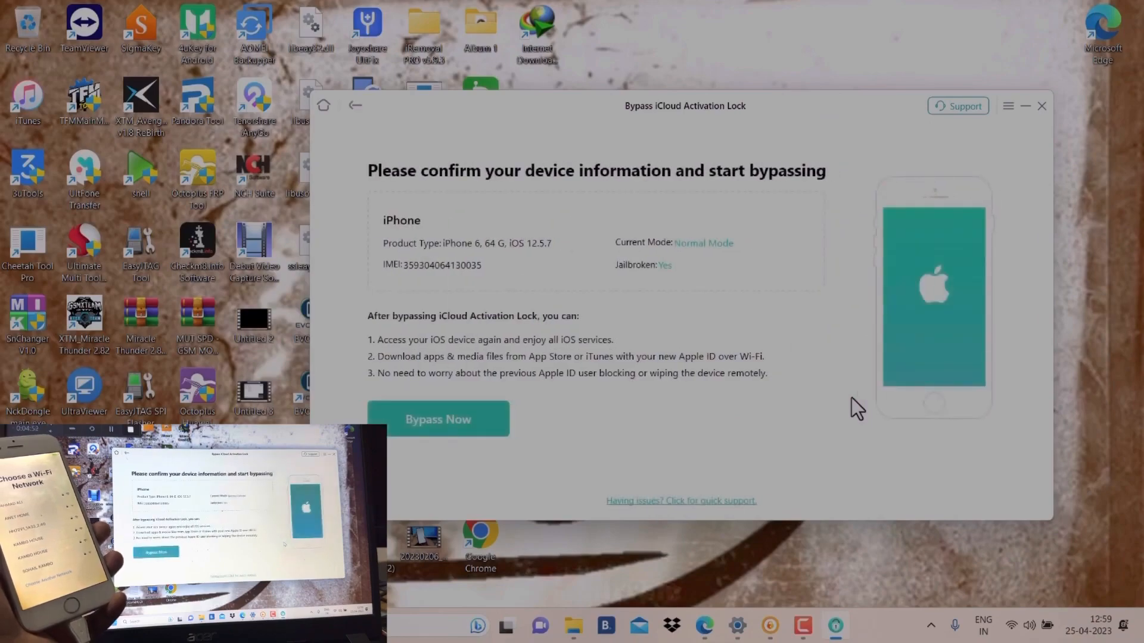
mouse_move(465, 203)
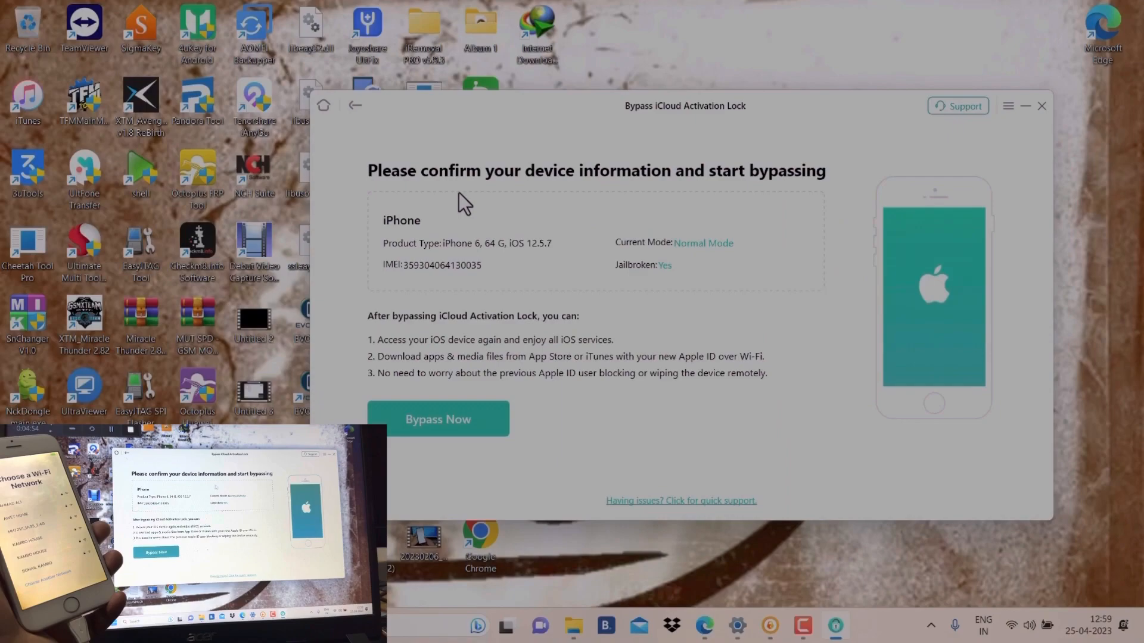
mouse_move(613, 193)
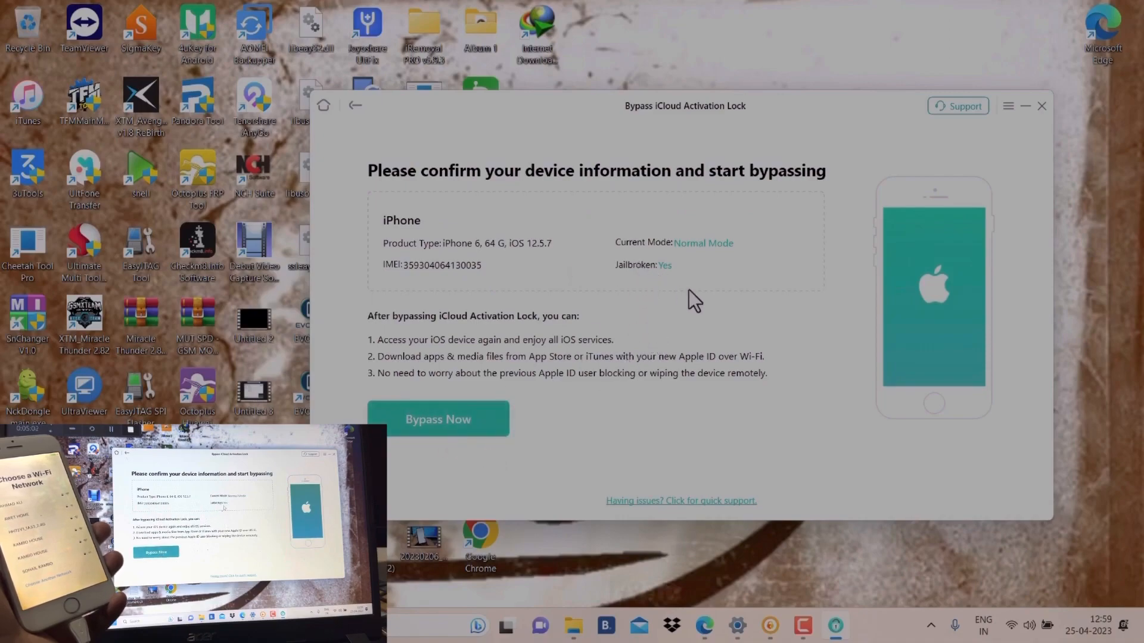
mouse_move(628, 278)
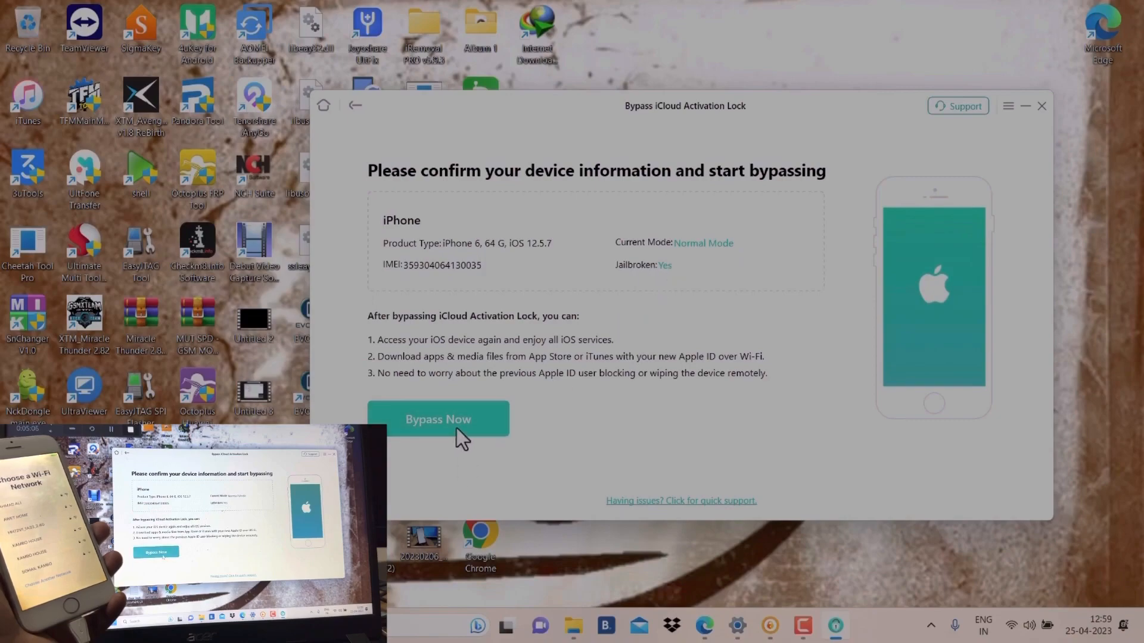
Run Bypass Now to 100% on the jailbroken iPhone 6 and confirm Done on success
left_click(438, 418)
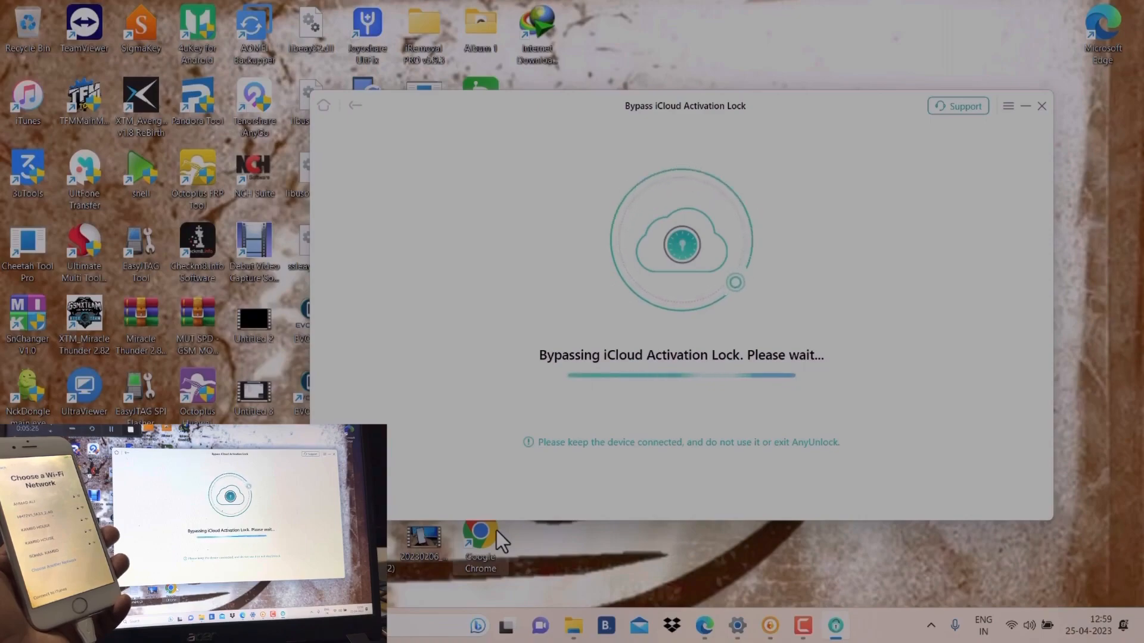
mouse_move(529, 480)
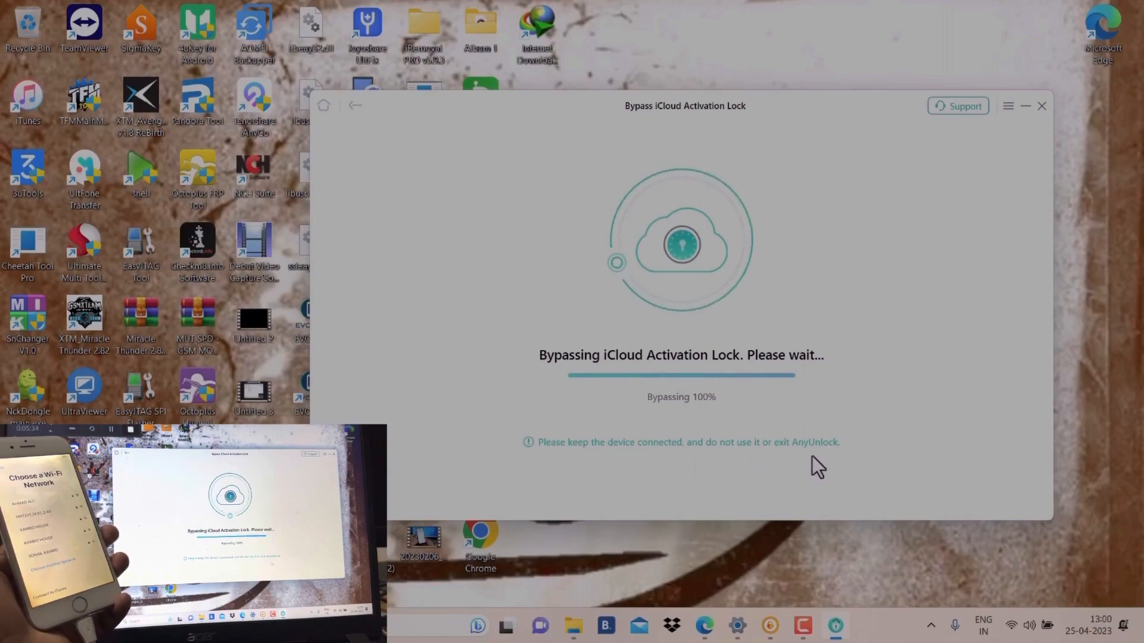
mouse_move(686, 415)
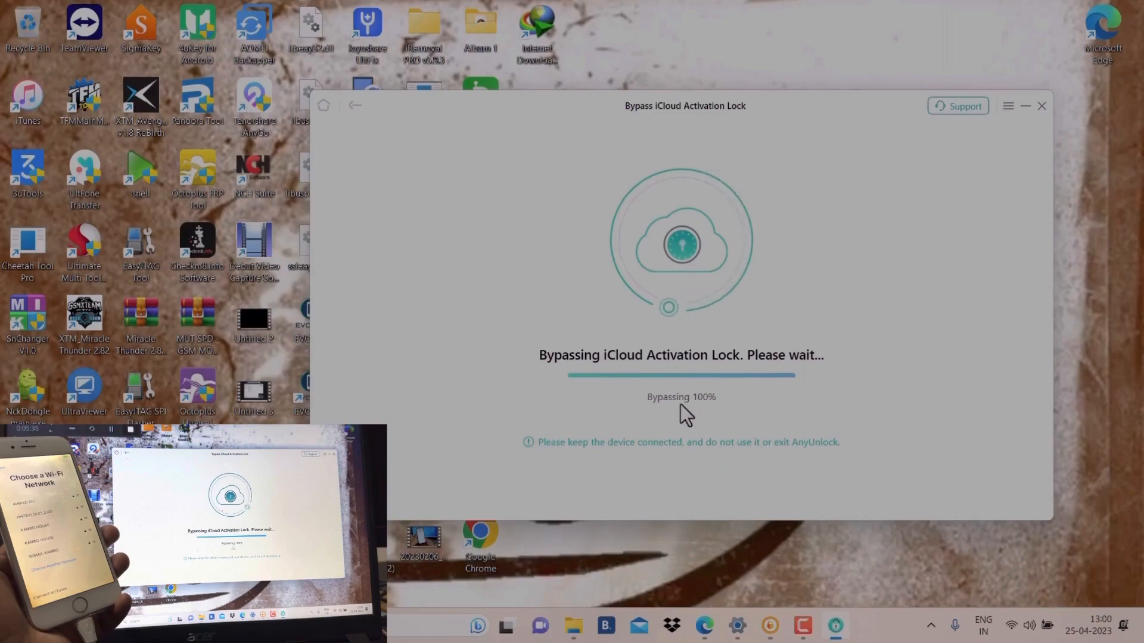
mouse_move(663, 496)
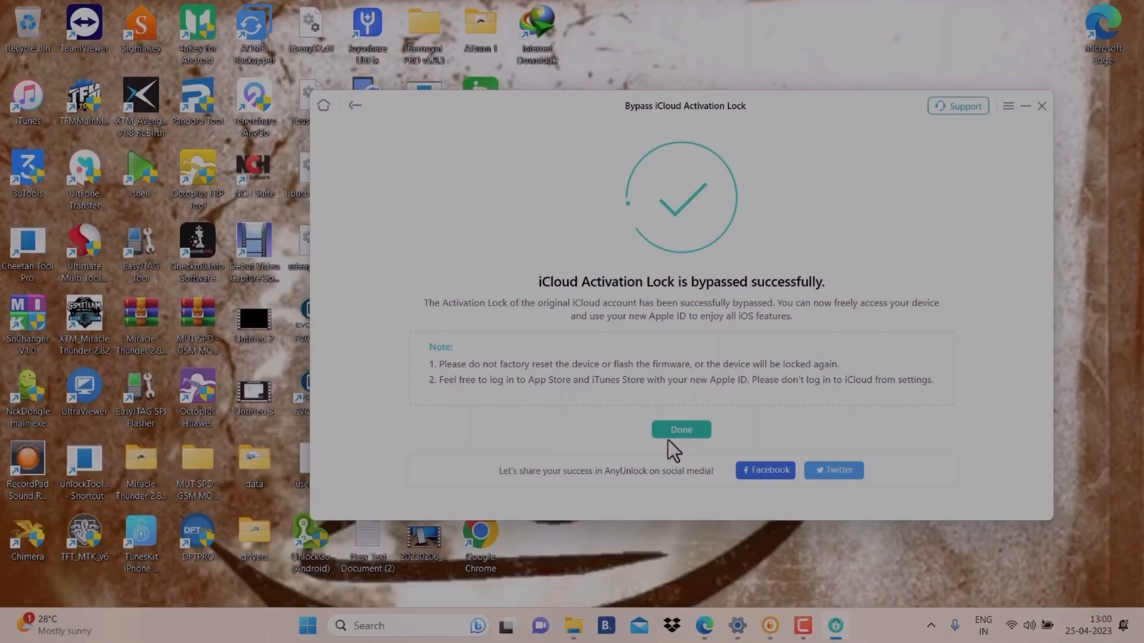
left_click(681, 429)
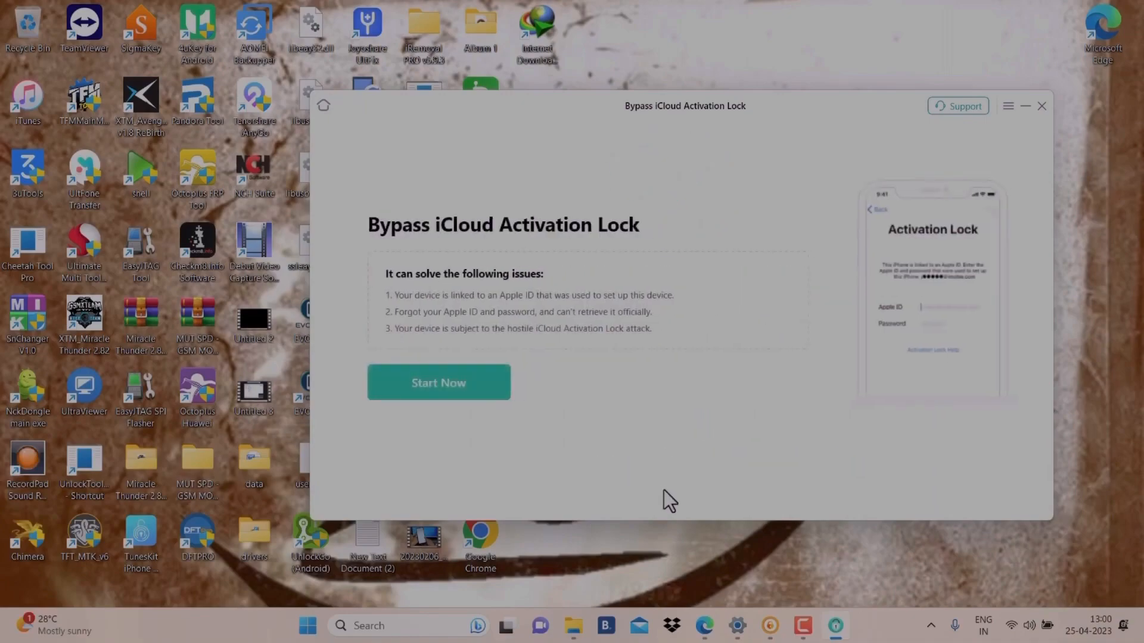